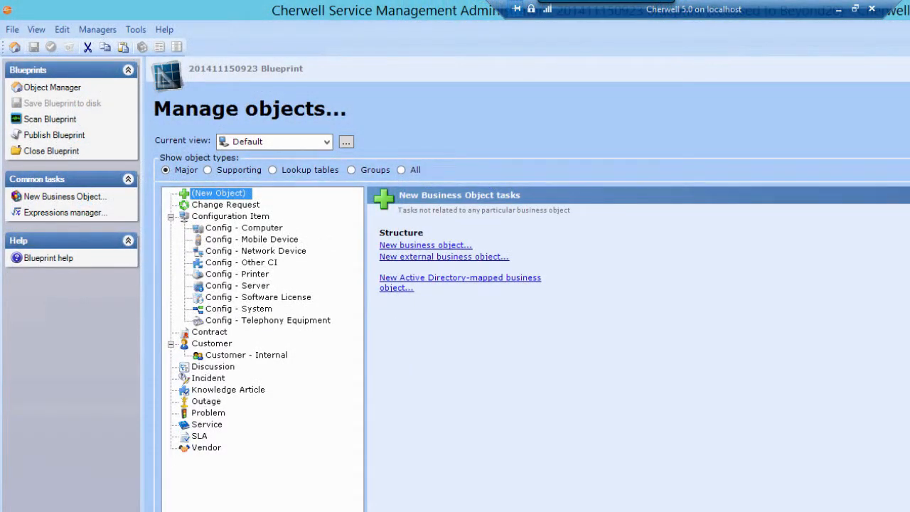
- Open the blueprint's Publish Options from the blueprint file actions menu
click(12, 29)
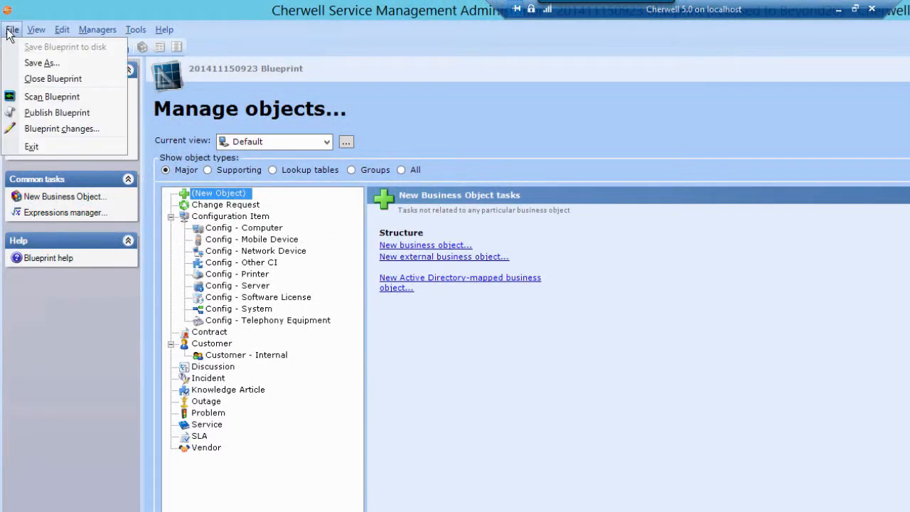
mouse_move(62, 128)
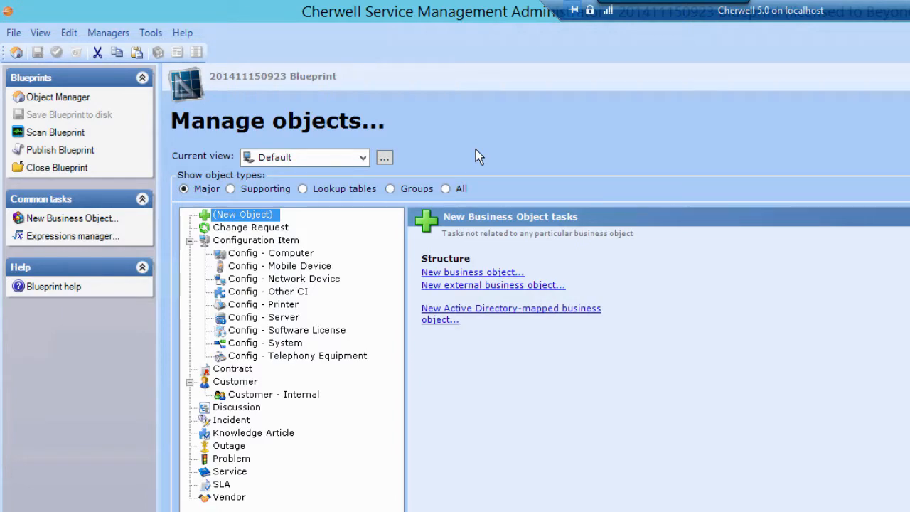
click(59, 150)
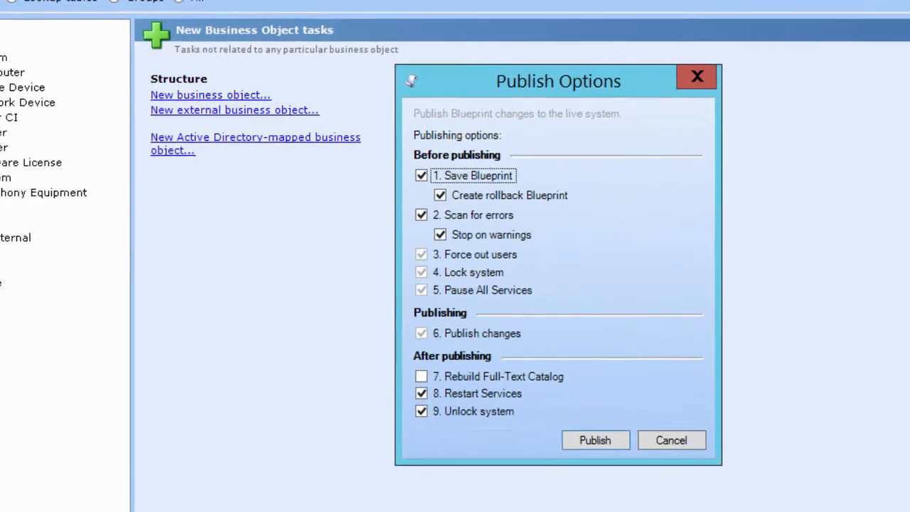